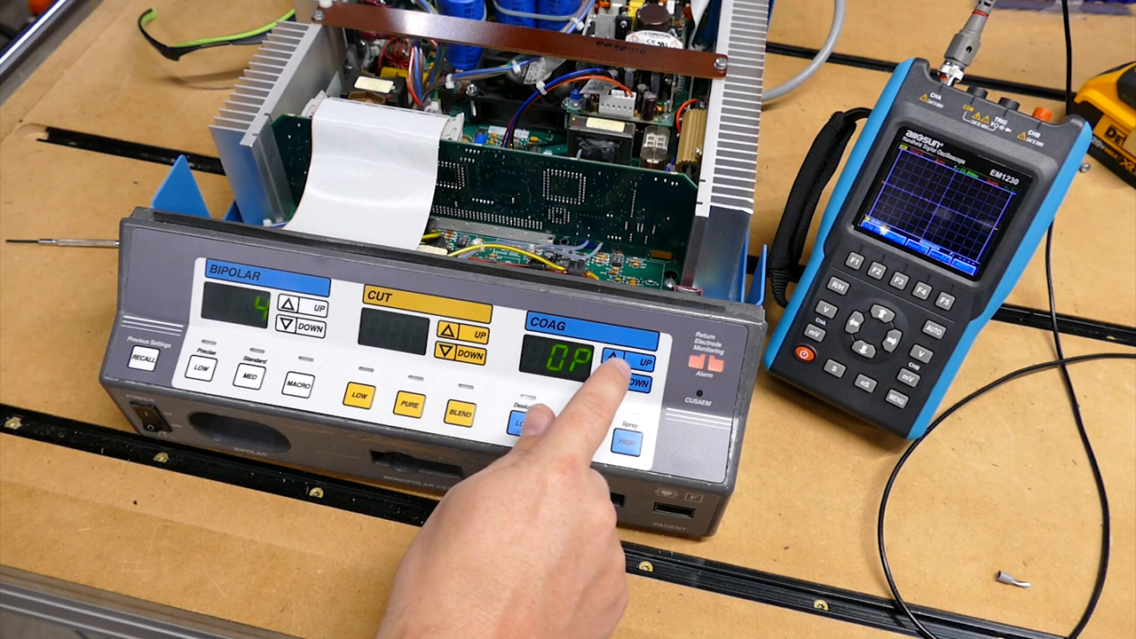
- Raise the COAG output to calibration level 10 and check the waveform on the oscilloscope
left_click(612, 357)
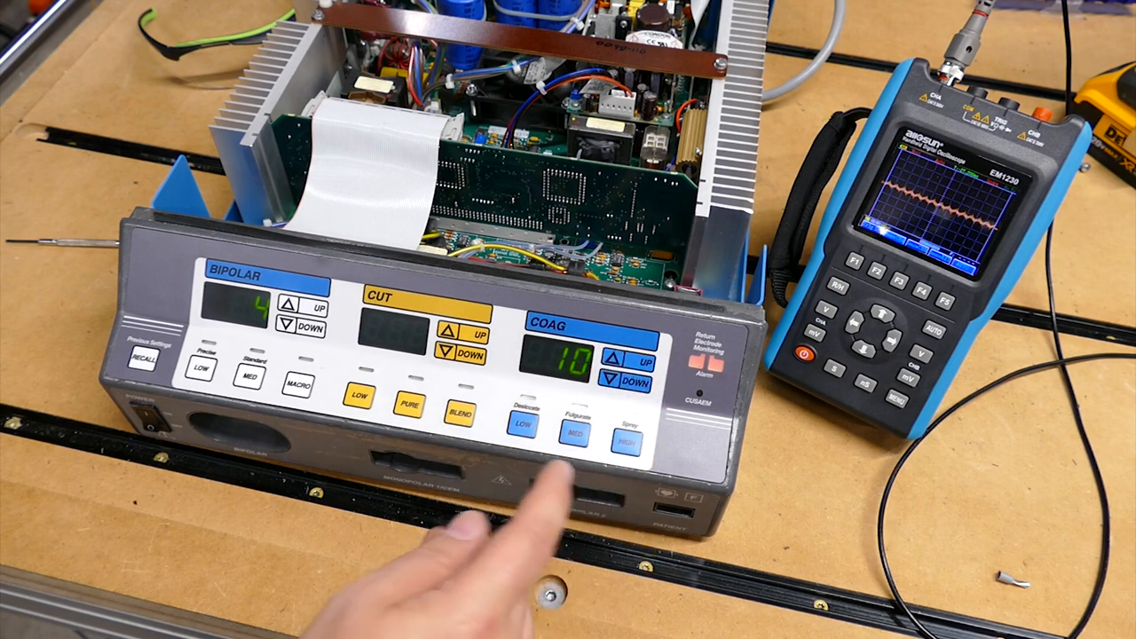